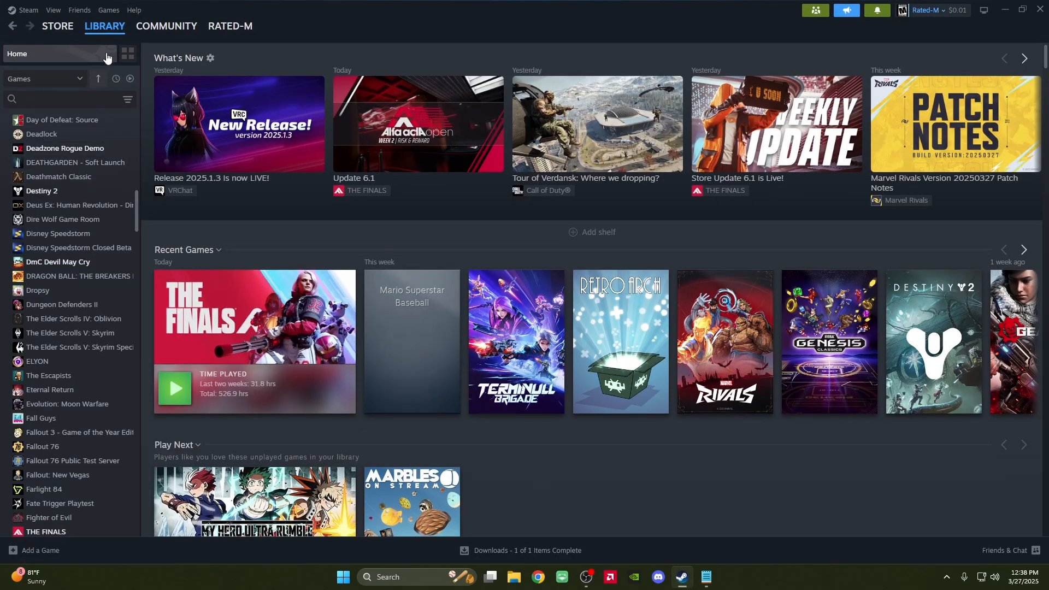
mouse_move(109, 10)
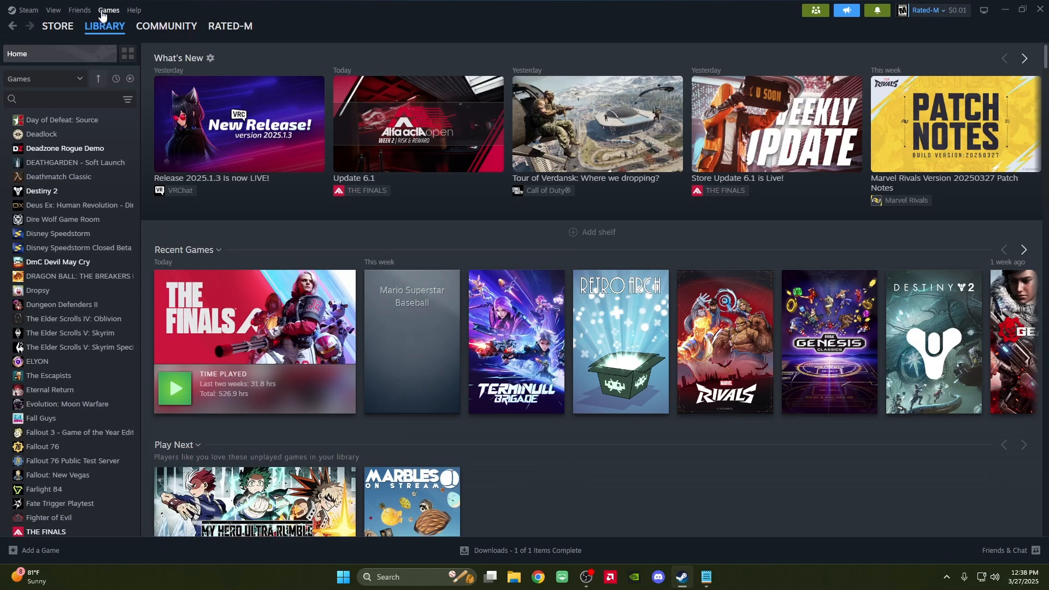
Add Dolphin.exe as a non-Steam game and bring up its entry in the library list
click(109, 10)
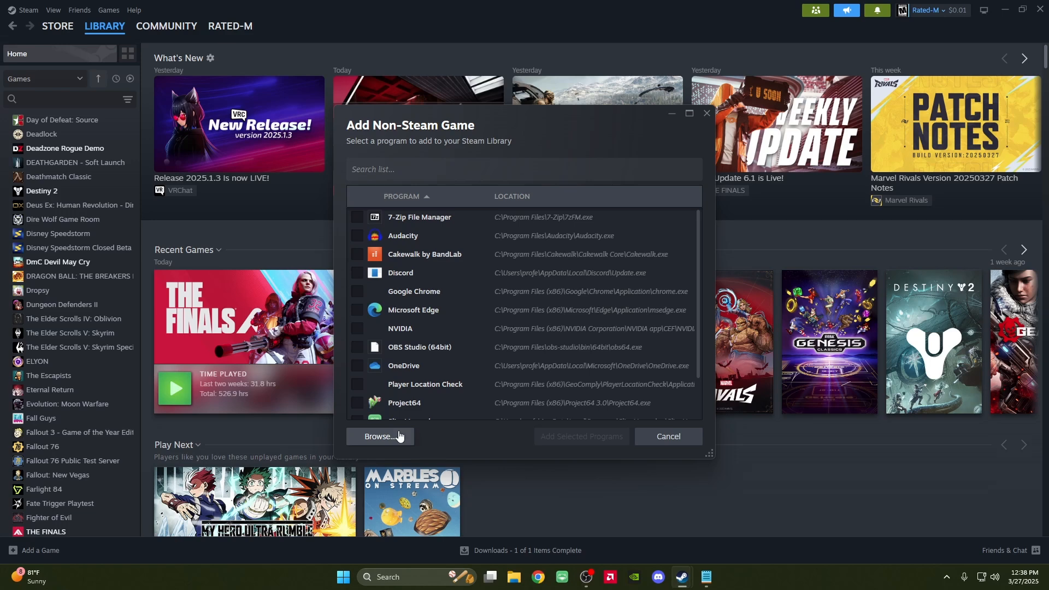
click(379, 436)
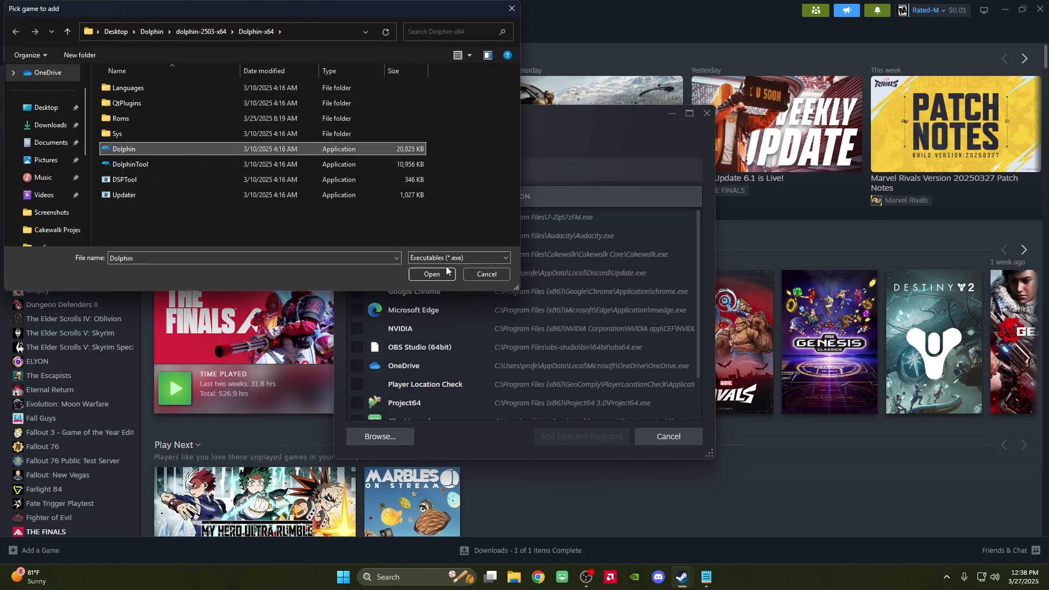
click(430, 274)
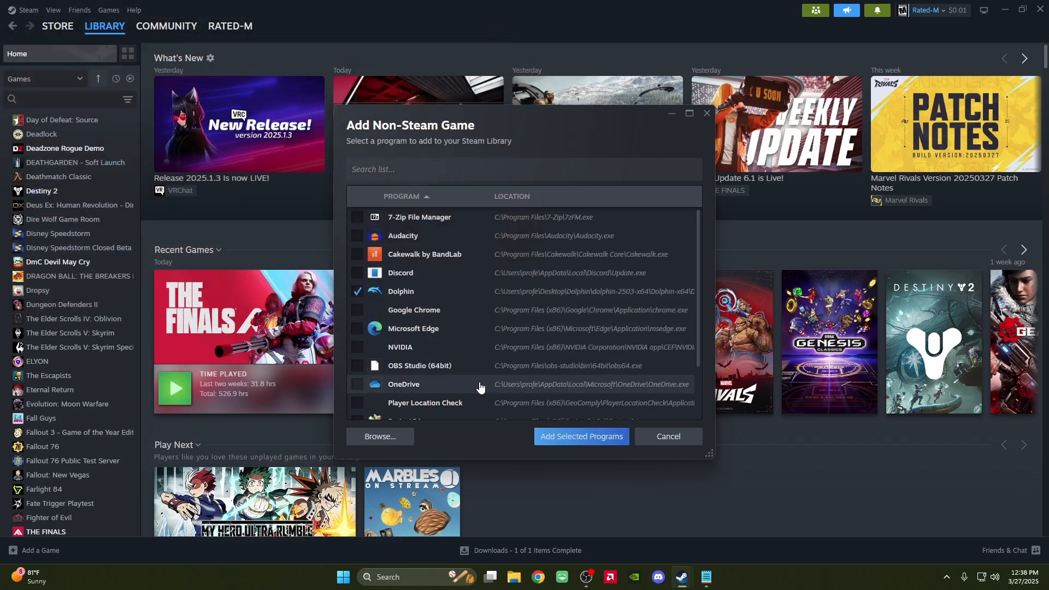
click(580, 436)
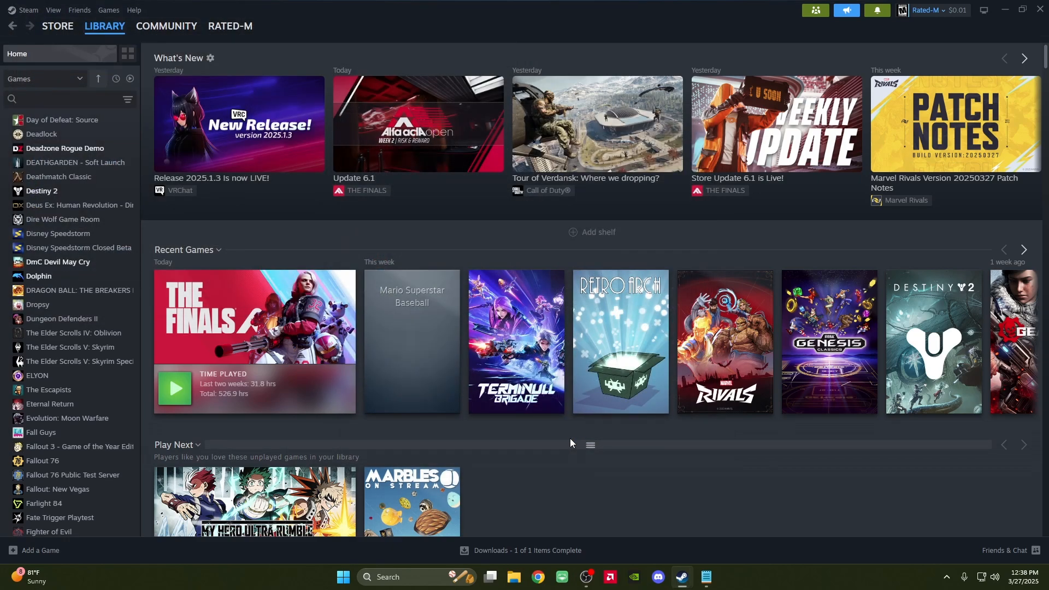
scroll(down, 3)
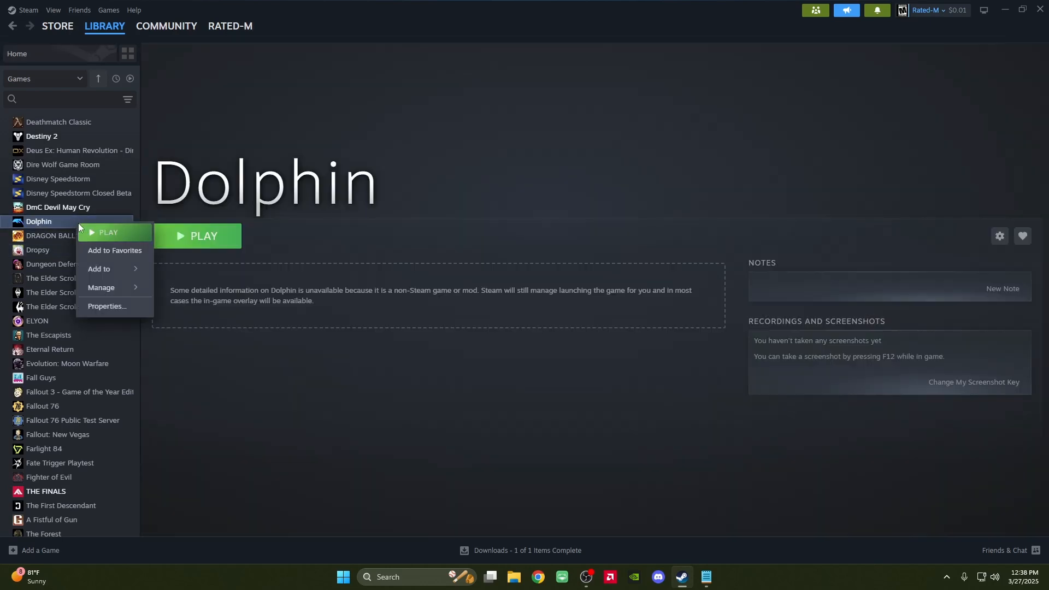
In Dolphin's shortcut properties, append the -b flag after the quoted executable path in Target
click(106, 312)
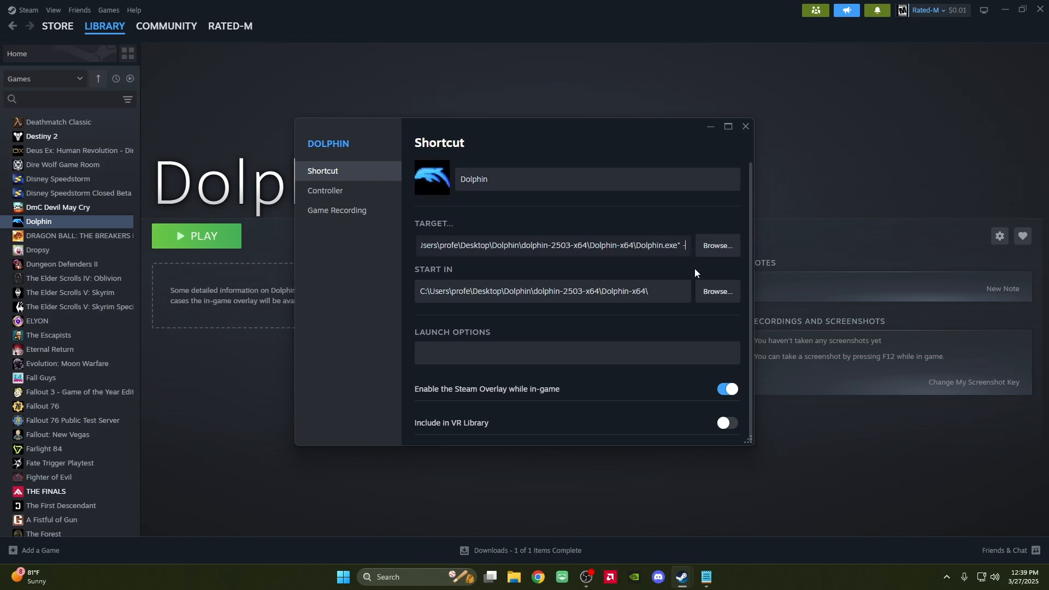
text(-b)
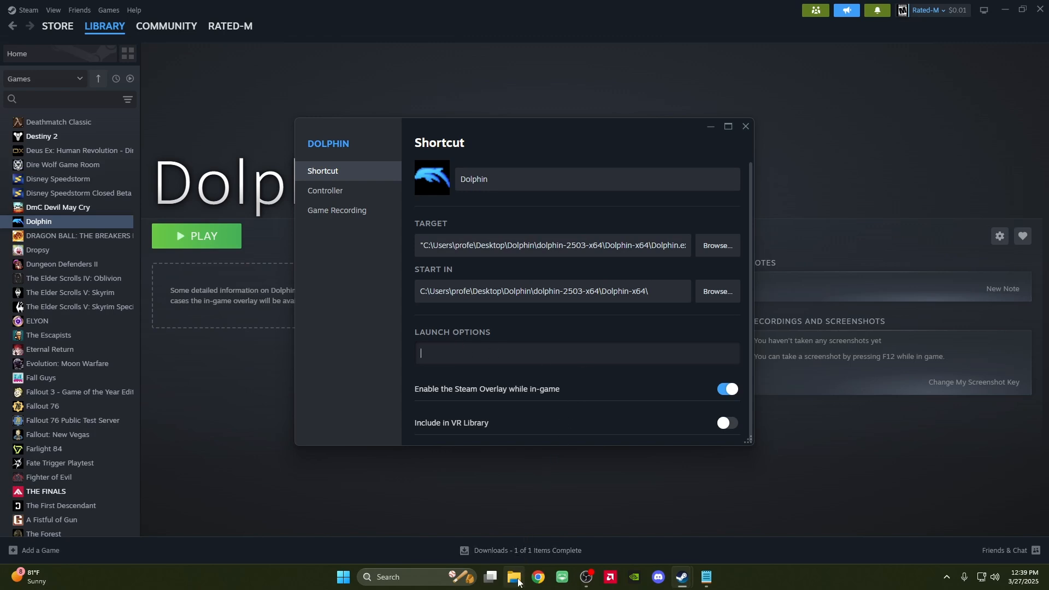
Browse to Desktop > Dolphin > dolphin-2503-x64 > Roms and copy the Sonic Heroes ROM path
click(512, 577)
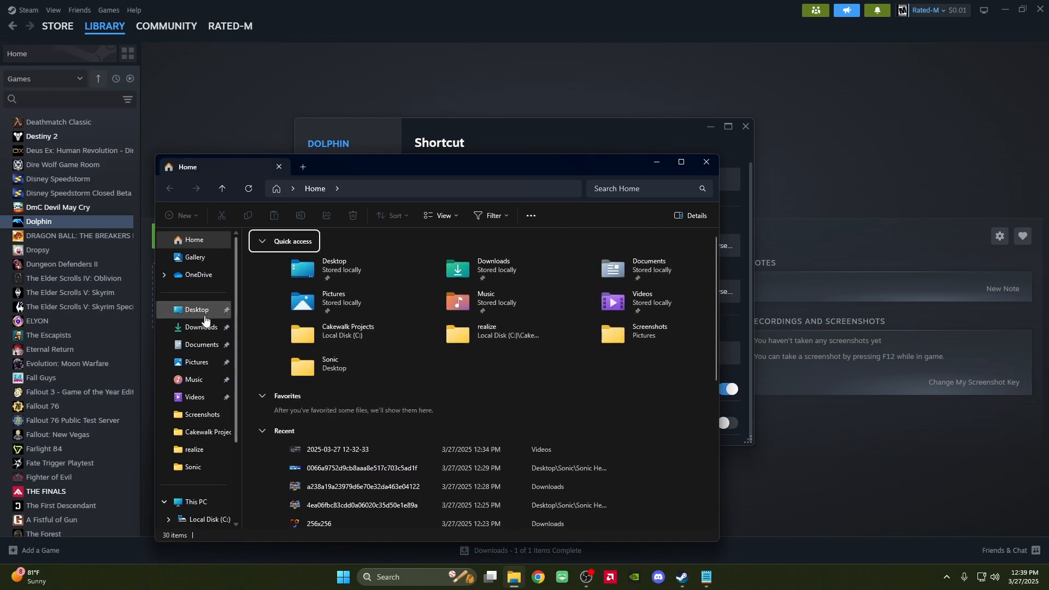
click(197, 311)
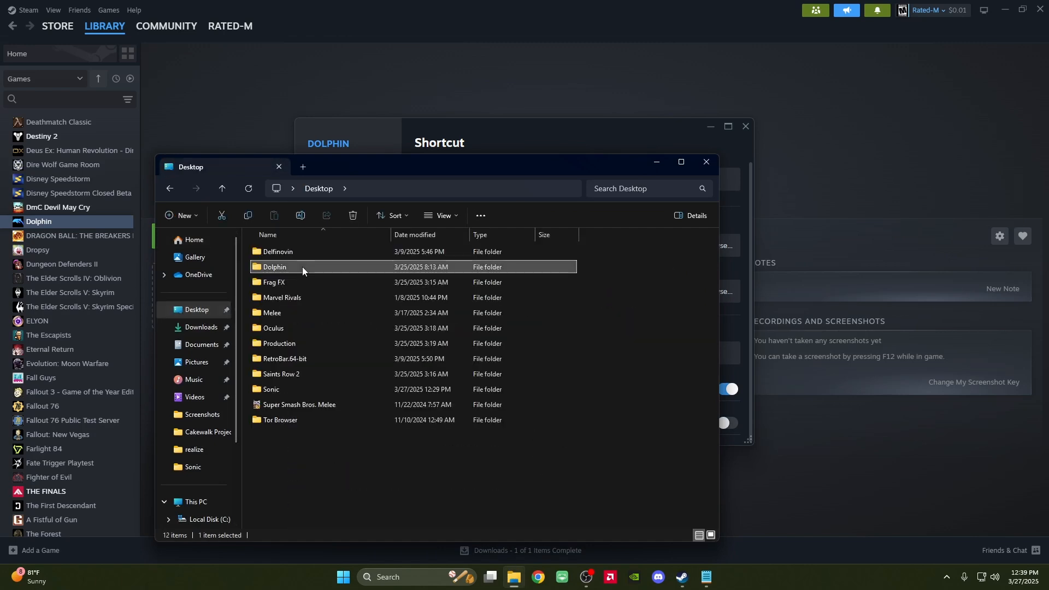
double_click(273, 267)
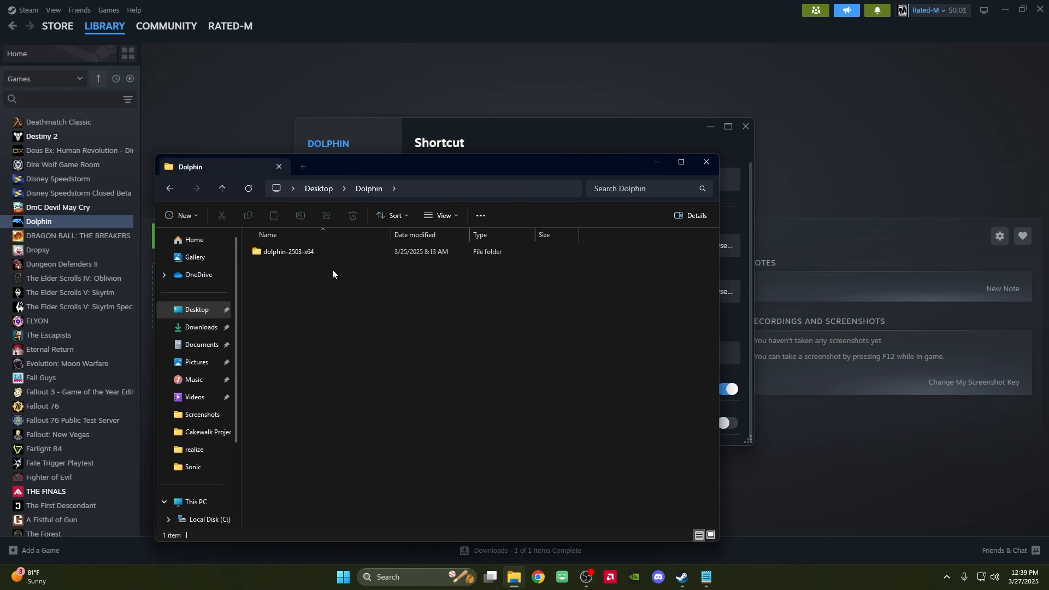
double_click(287, 251)
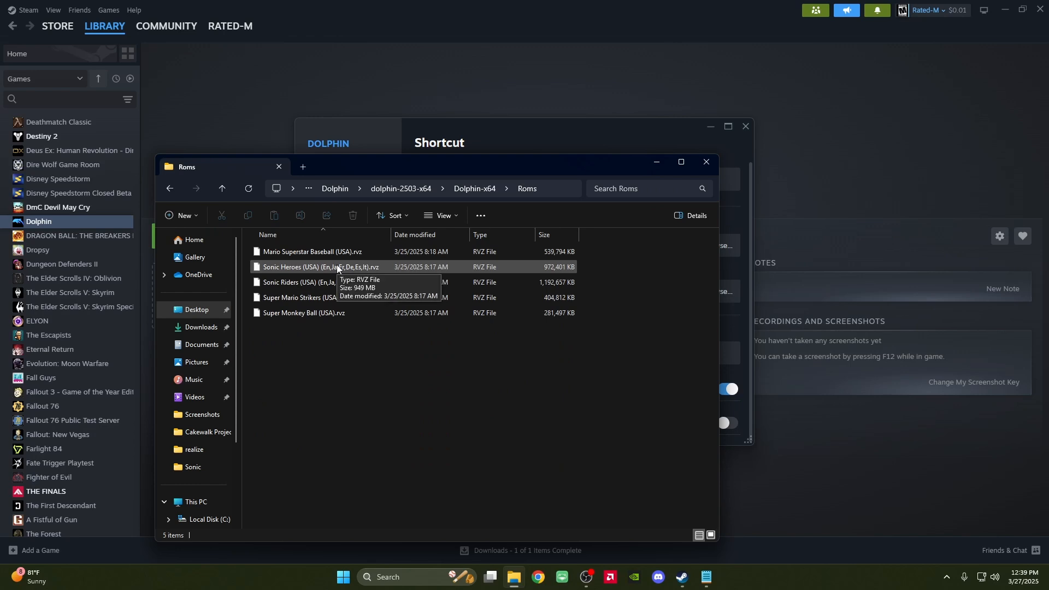
right_click(315, 267)
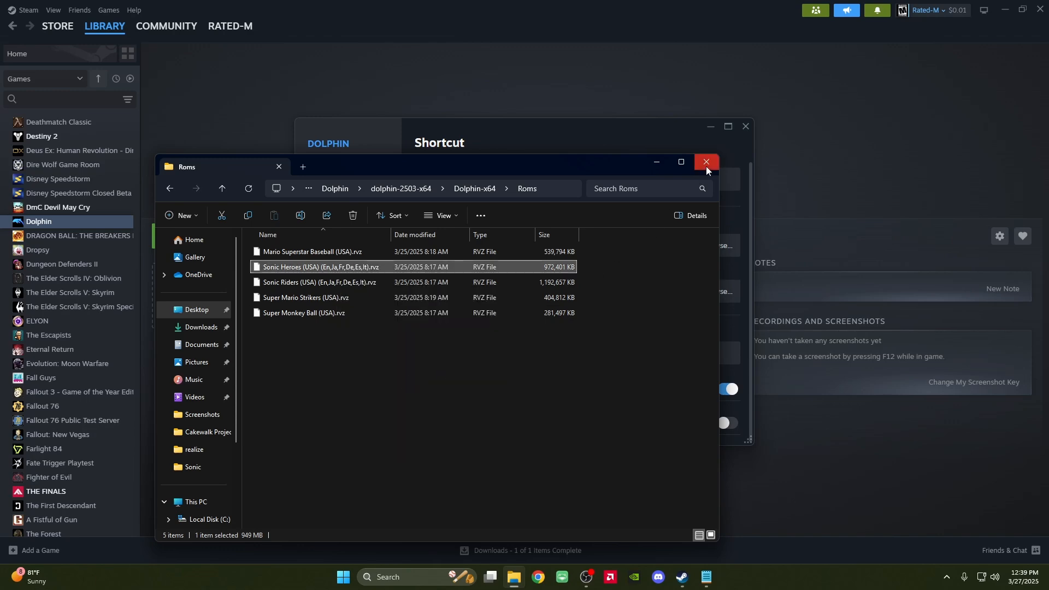
click(706, 164)
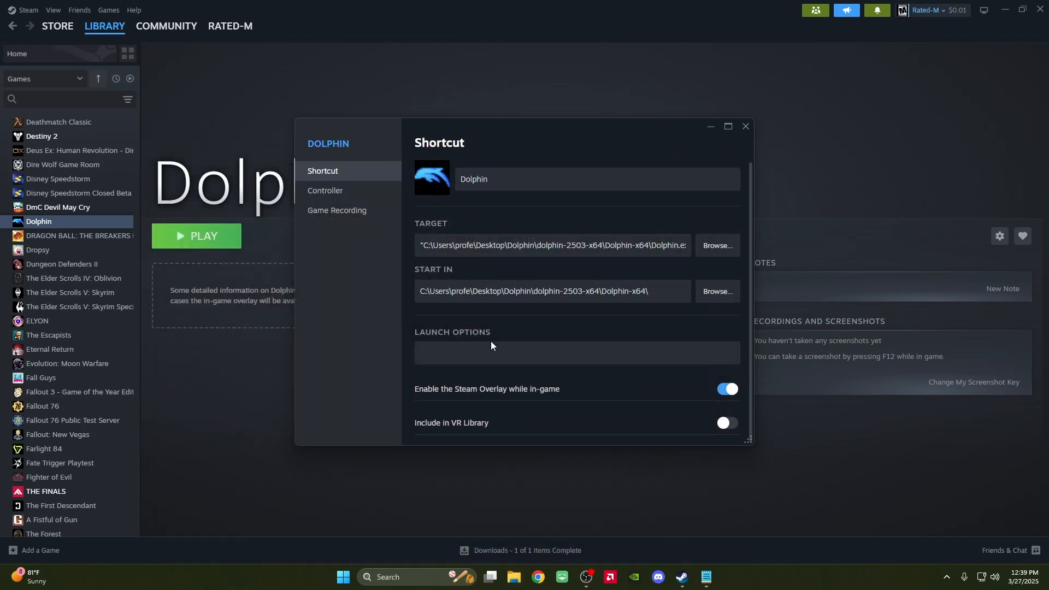
Set Launch Options to the 'Sonic Heroes (USA) (En,Ja,Fr,De,Es,It).rvz' path and close Properties
text(Dolphin\dolphin-2503-x64\Dolphin-x64\Roms\Sonic Heroes (USA) (En,Ja,Fr,De,Es,It).rvz")
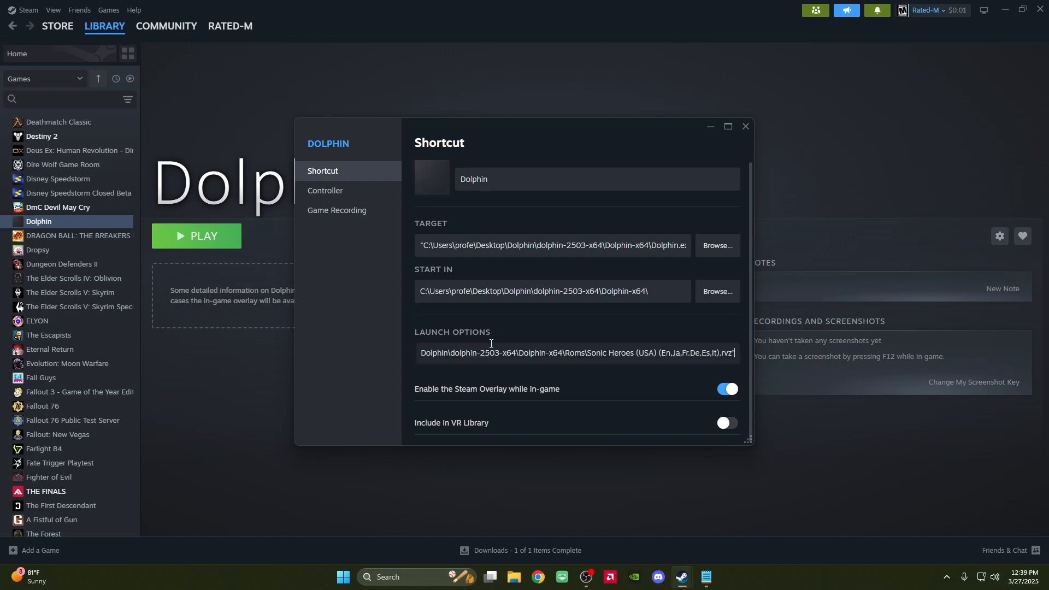
click(744, 127)
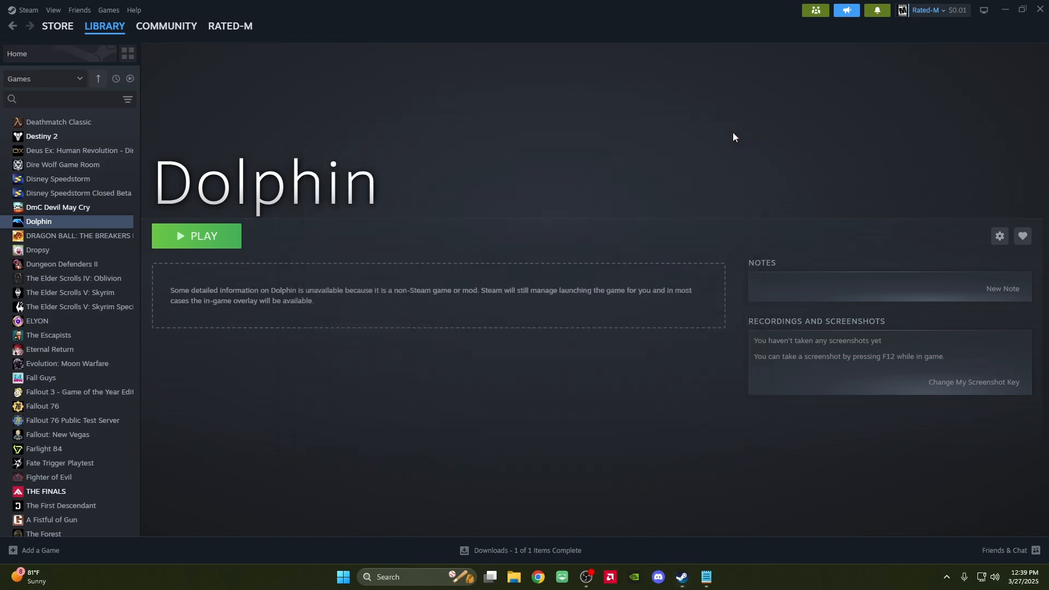
Launch the Dolphin library entry so it boots Sonic Heroes directly
click(196, 236)
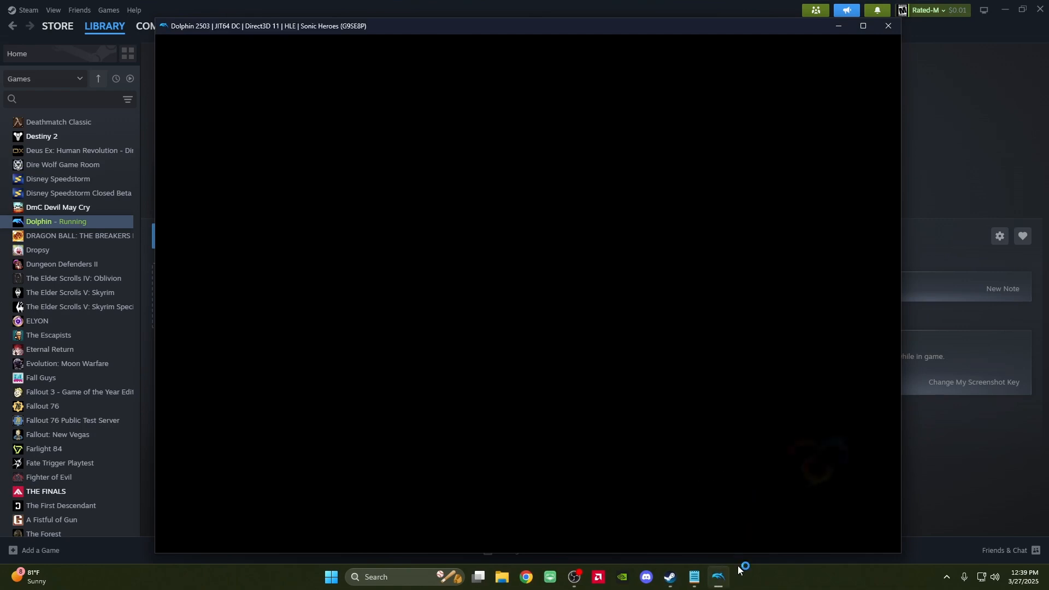
mouse_move(719, 577)
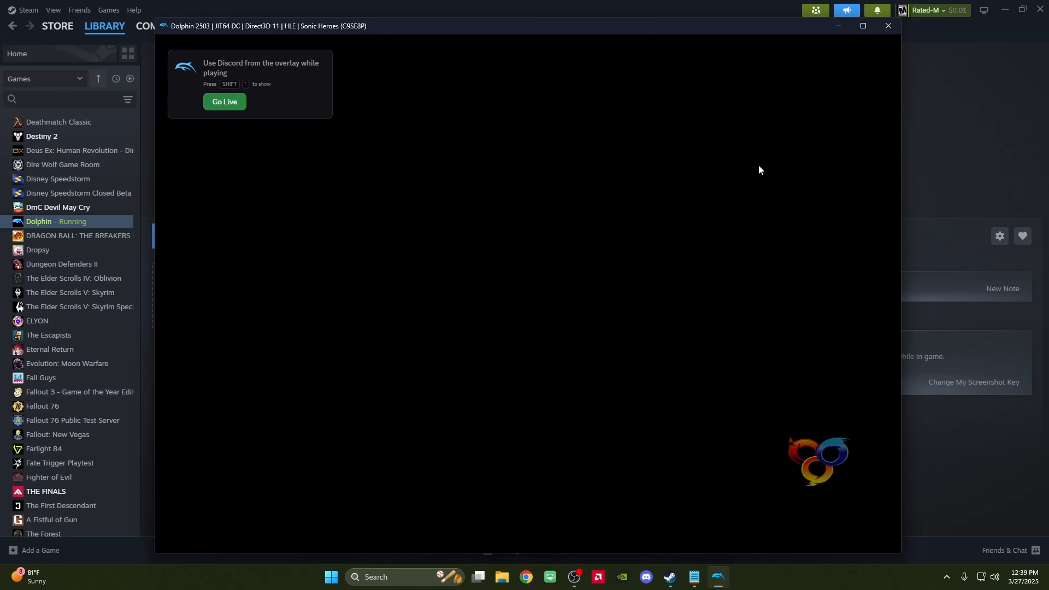
mouse_move(484, 65)
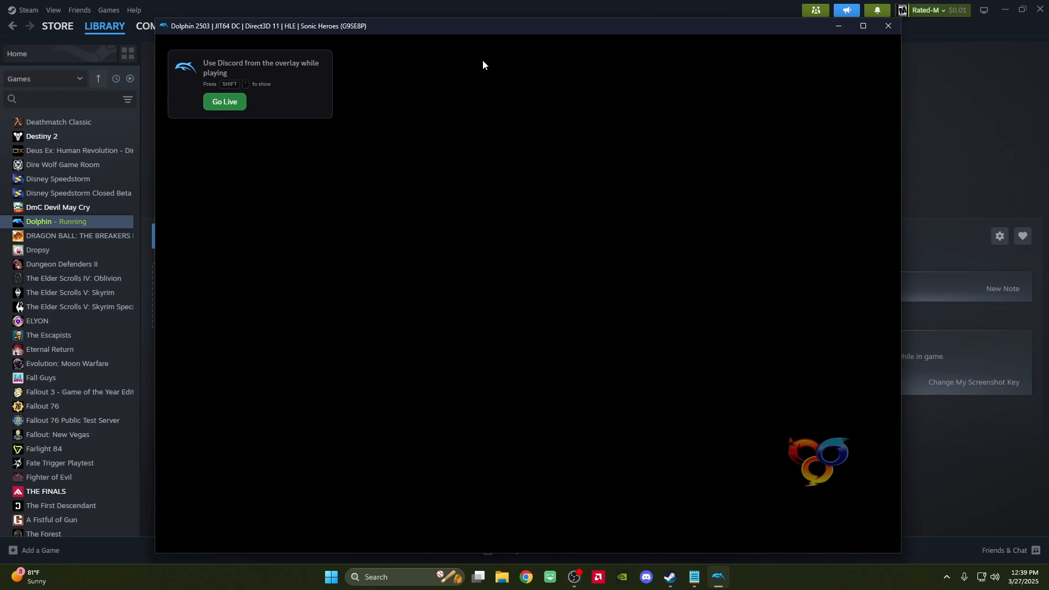